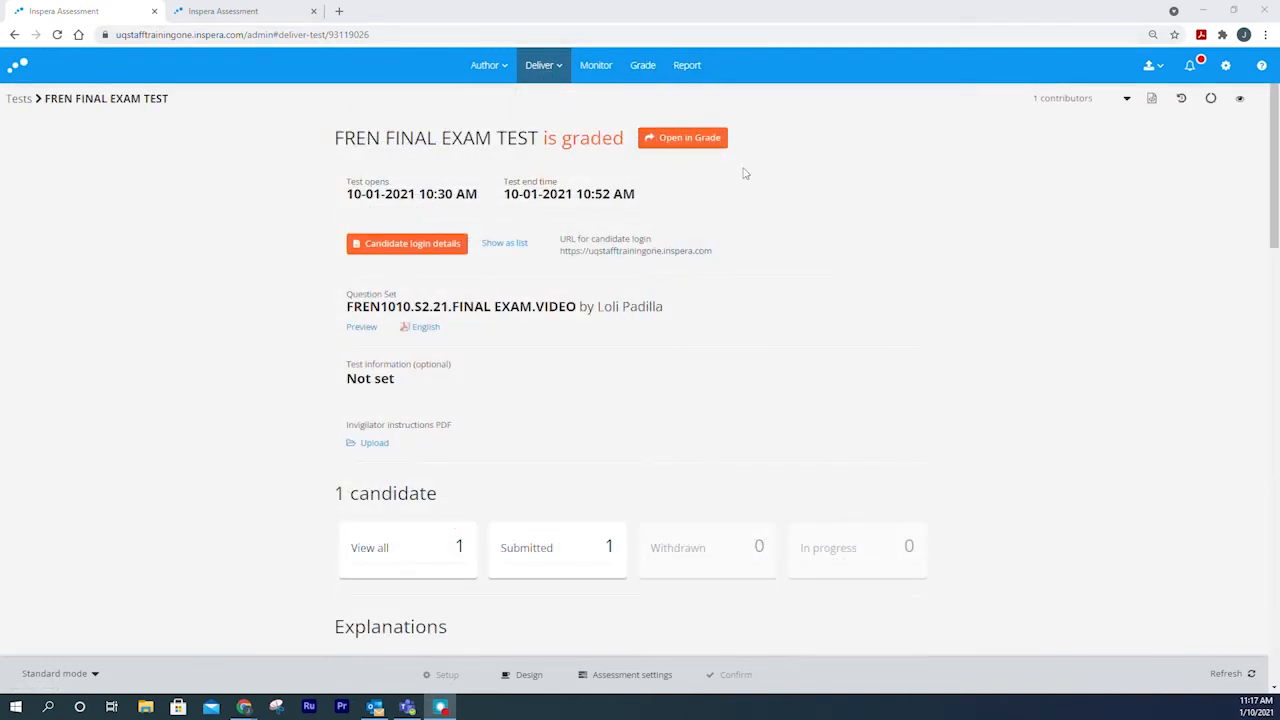
- In the test's assessment settings, enable 'Allow graders to send explanations directly to candidates'
click(632, 674)
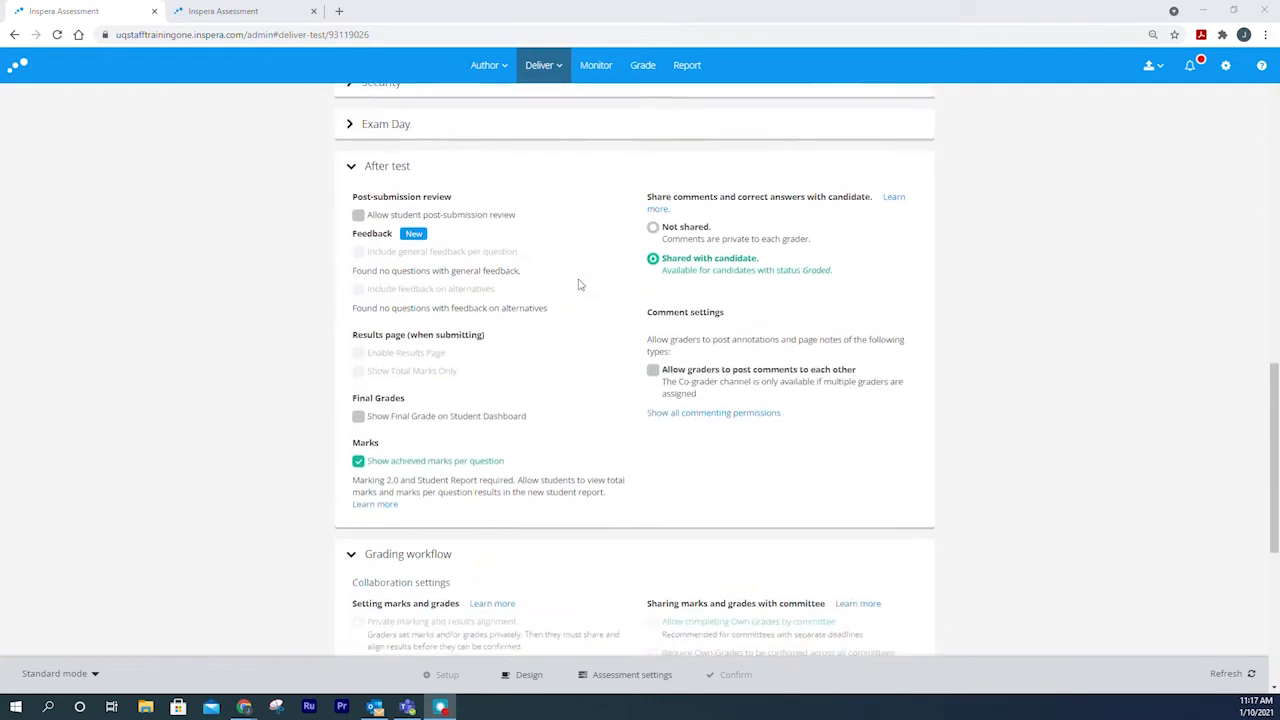
scroll(down, 3)
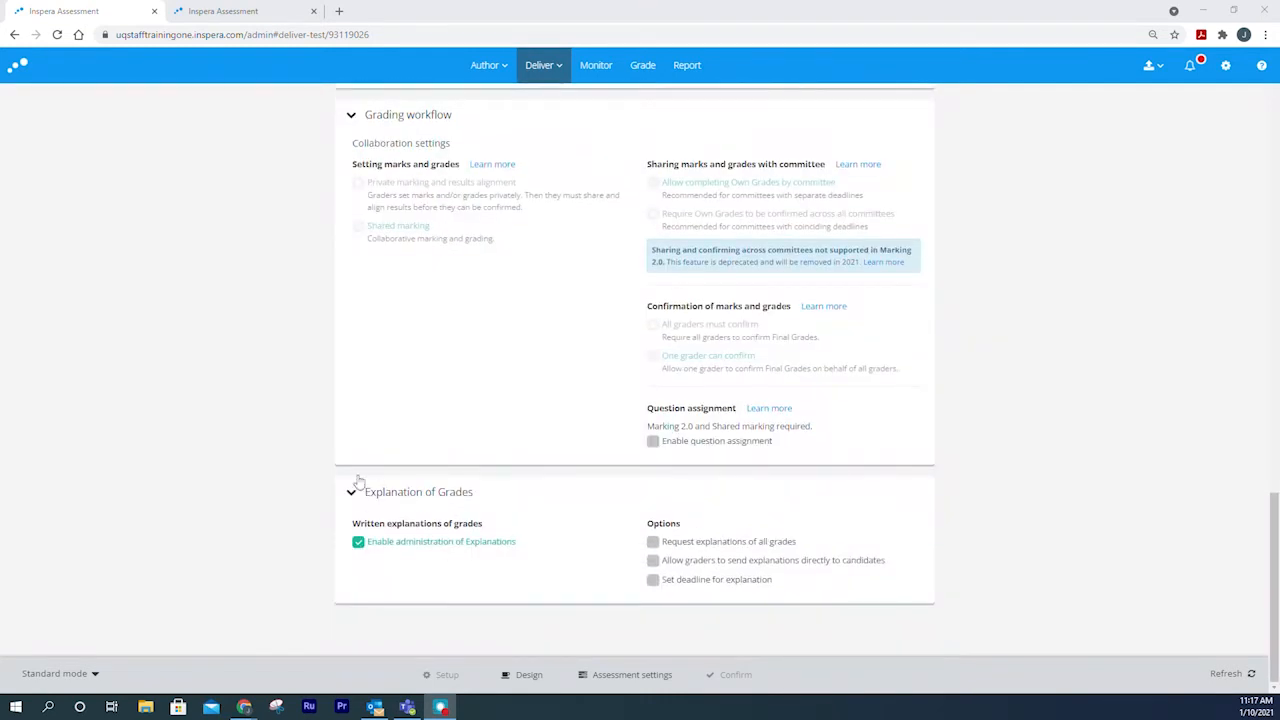
mouse_move(362, 572)
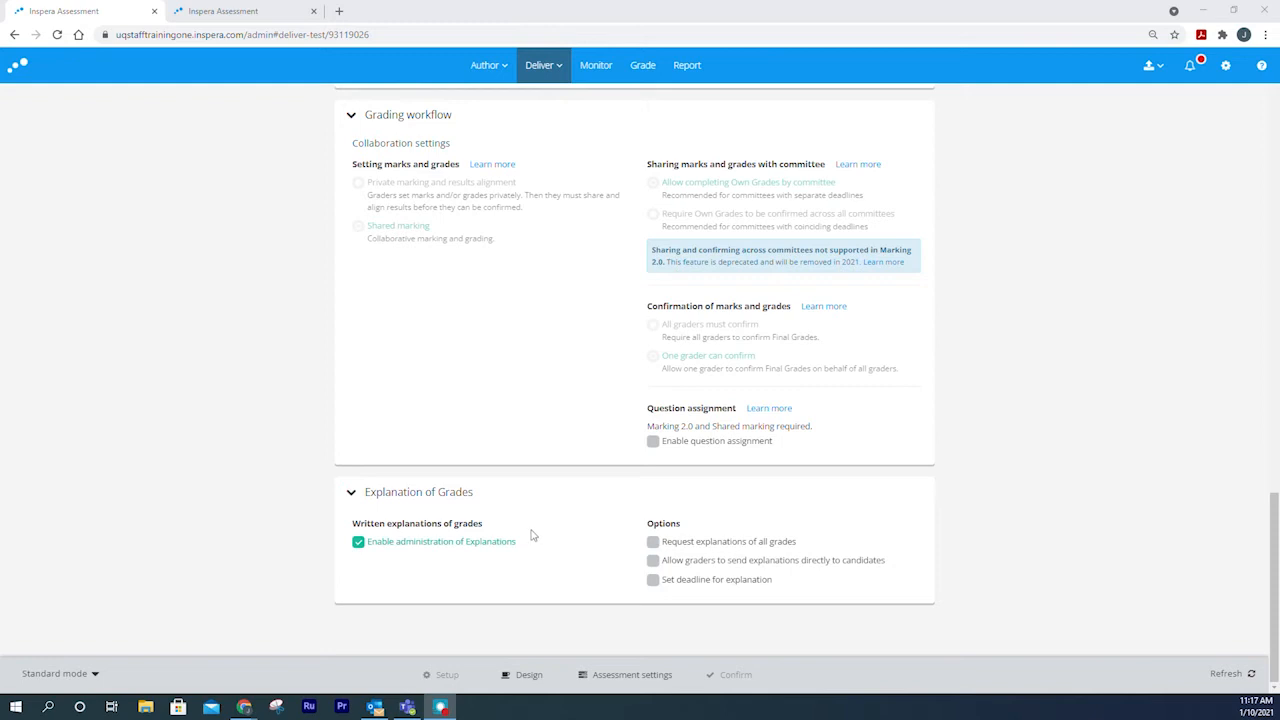
mouse_move(543, 527)
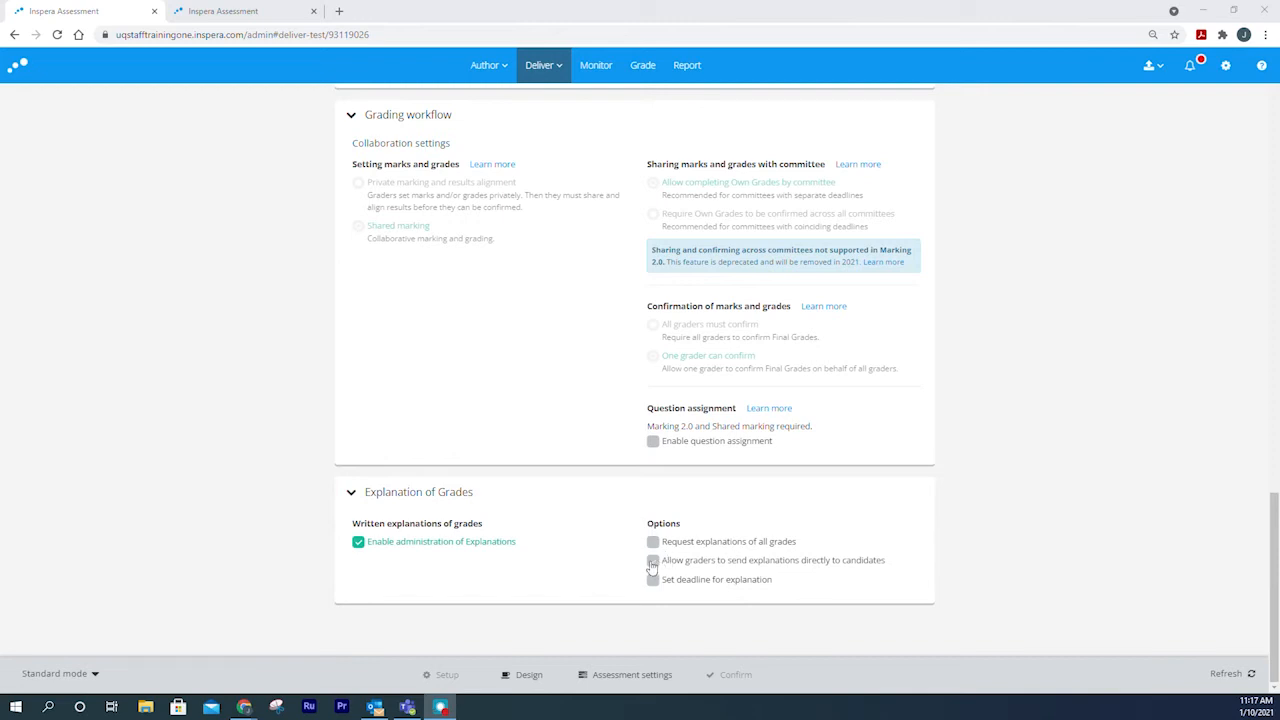
click(653, 560)
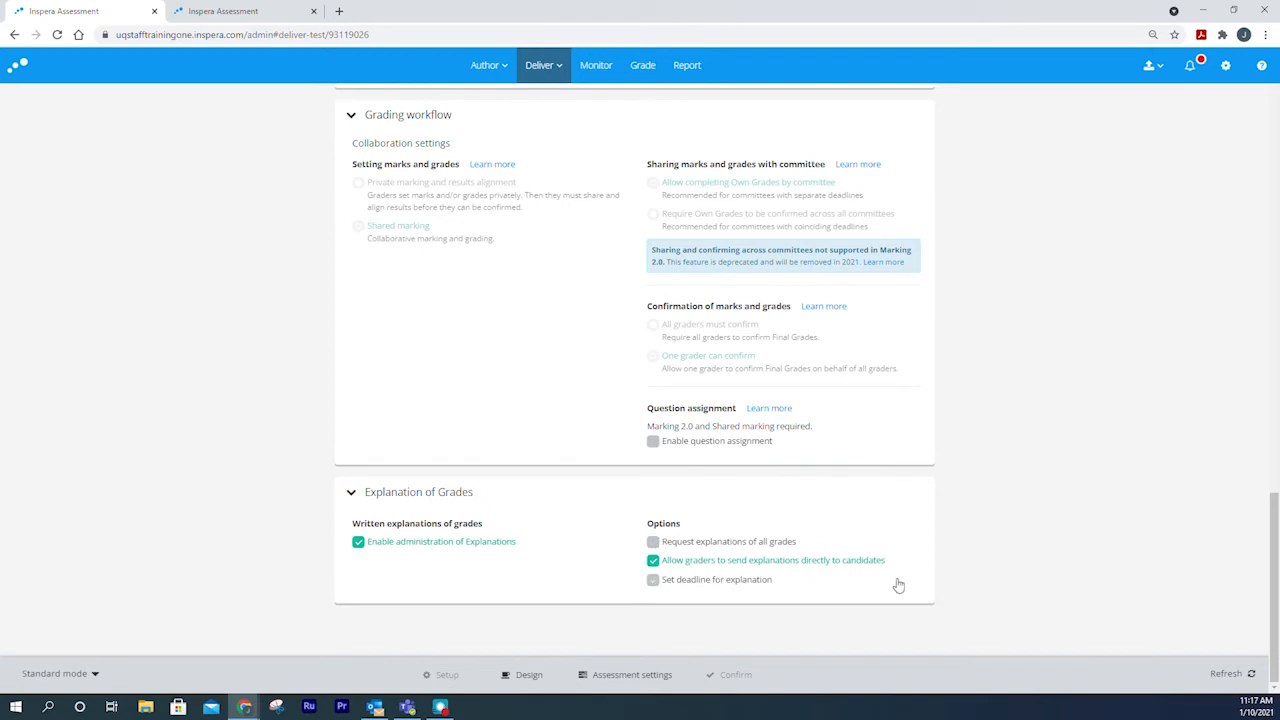
mouse_move(864, 578)
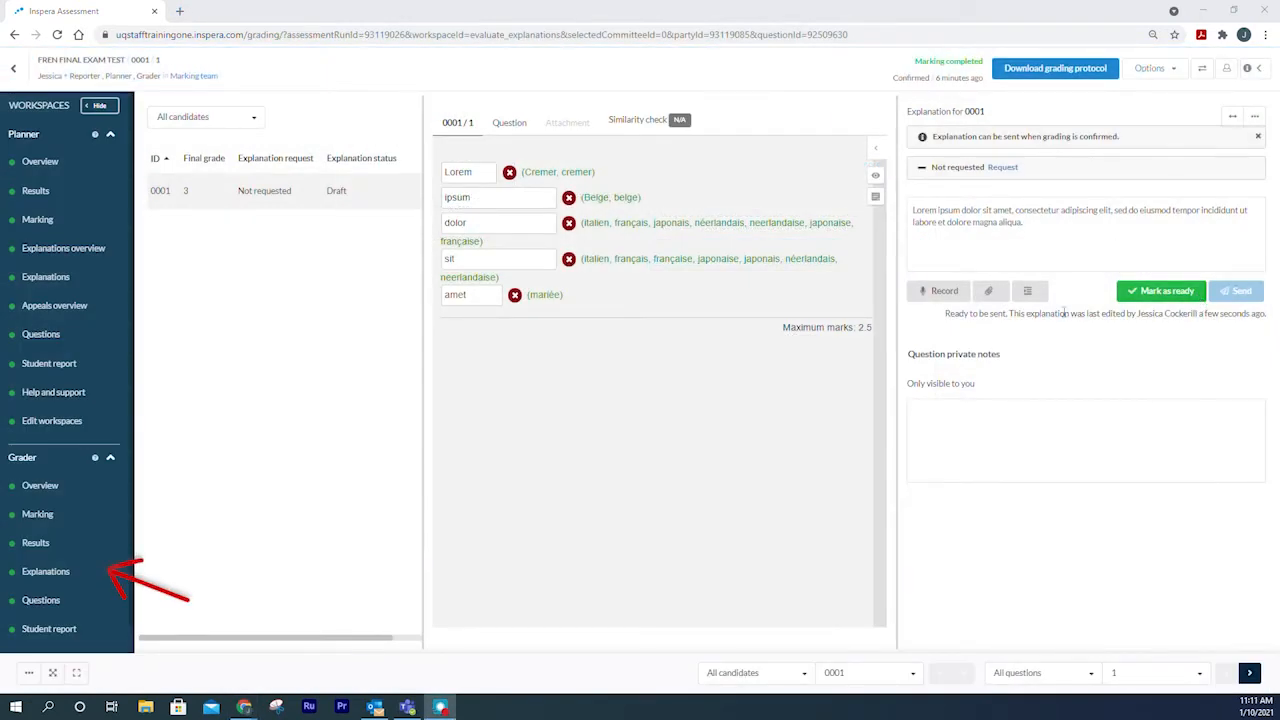
- Mark candidate 0001's grade explanation as ready and confirm
click(1160, 291)
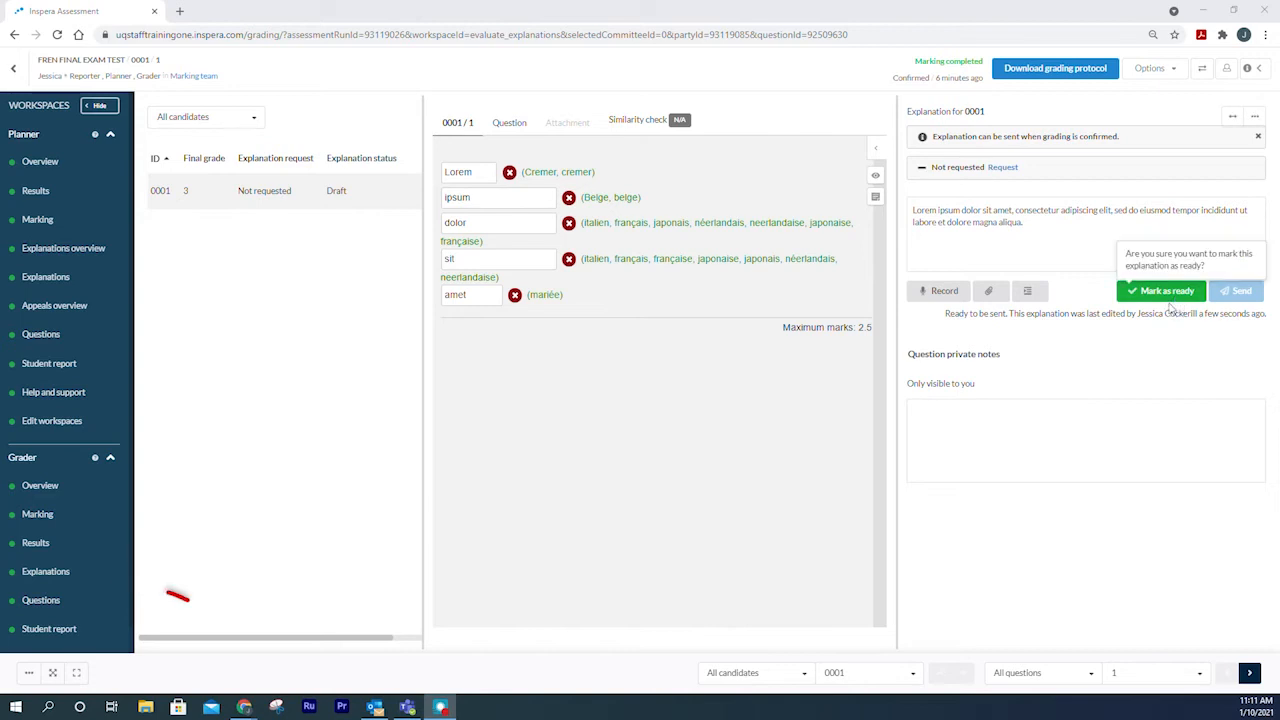
mouse_move(1166, 260)
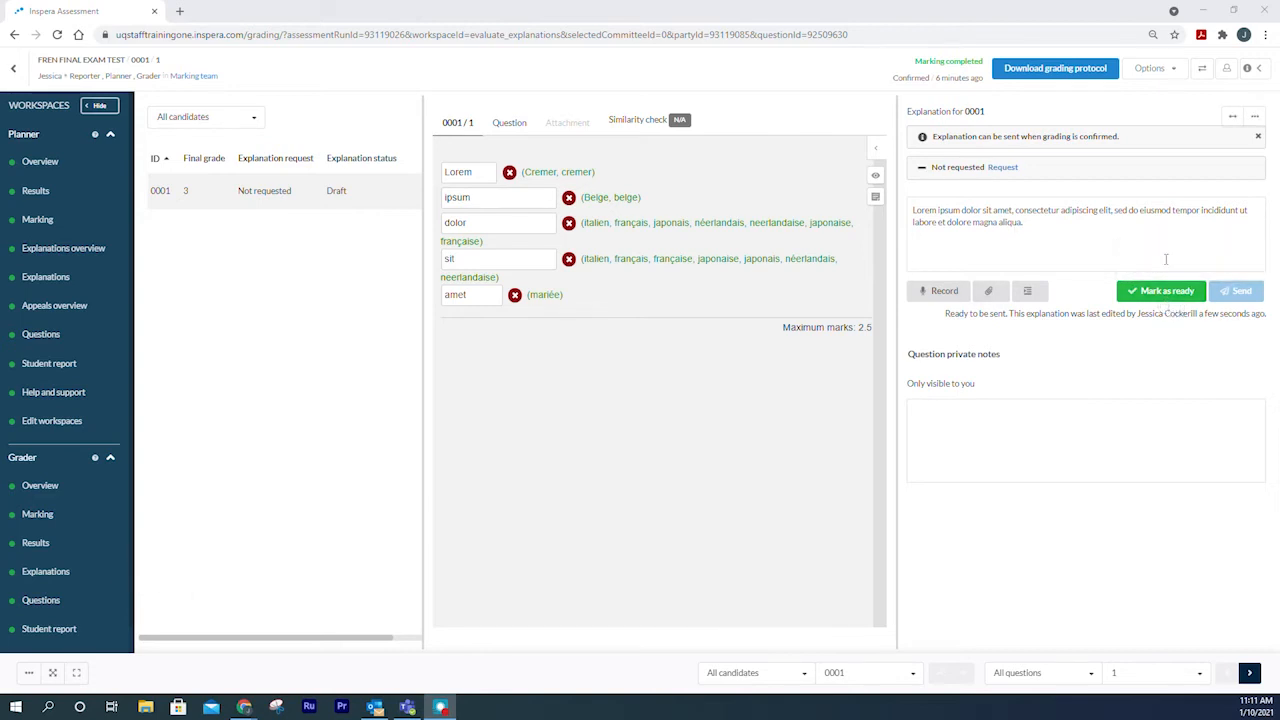
click(1160, 291)
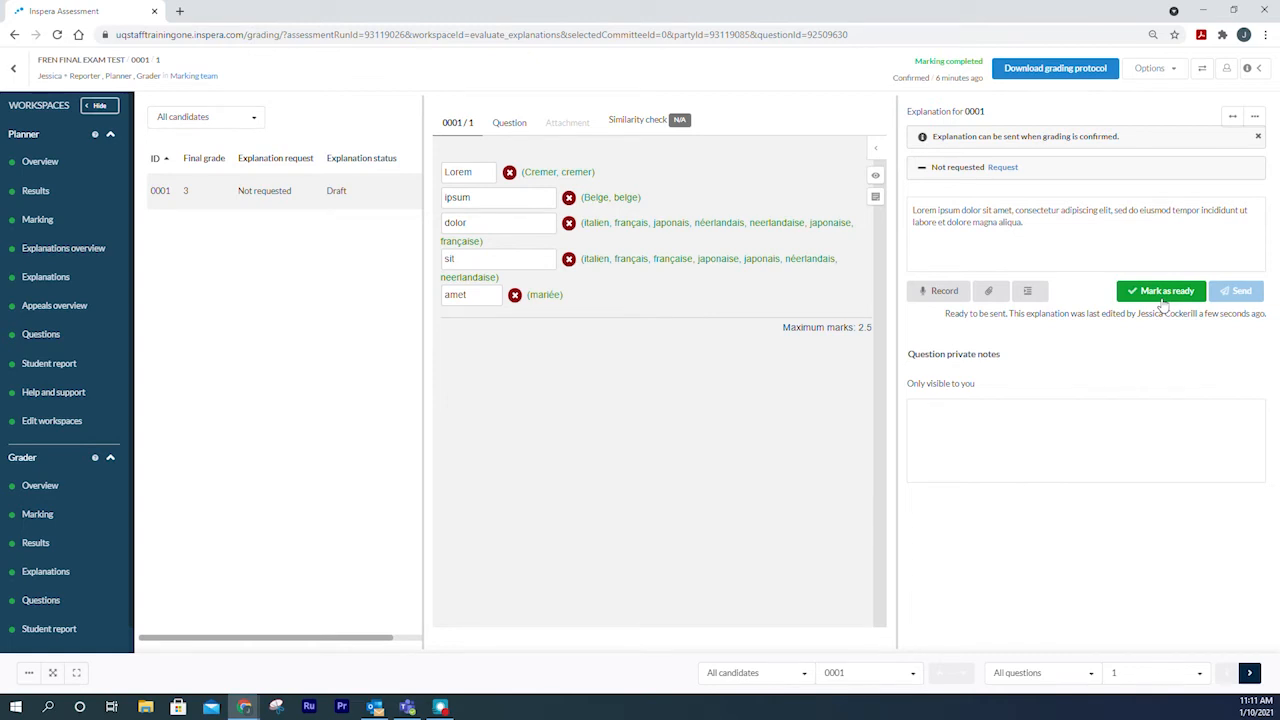
click(1160, 290)
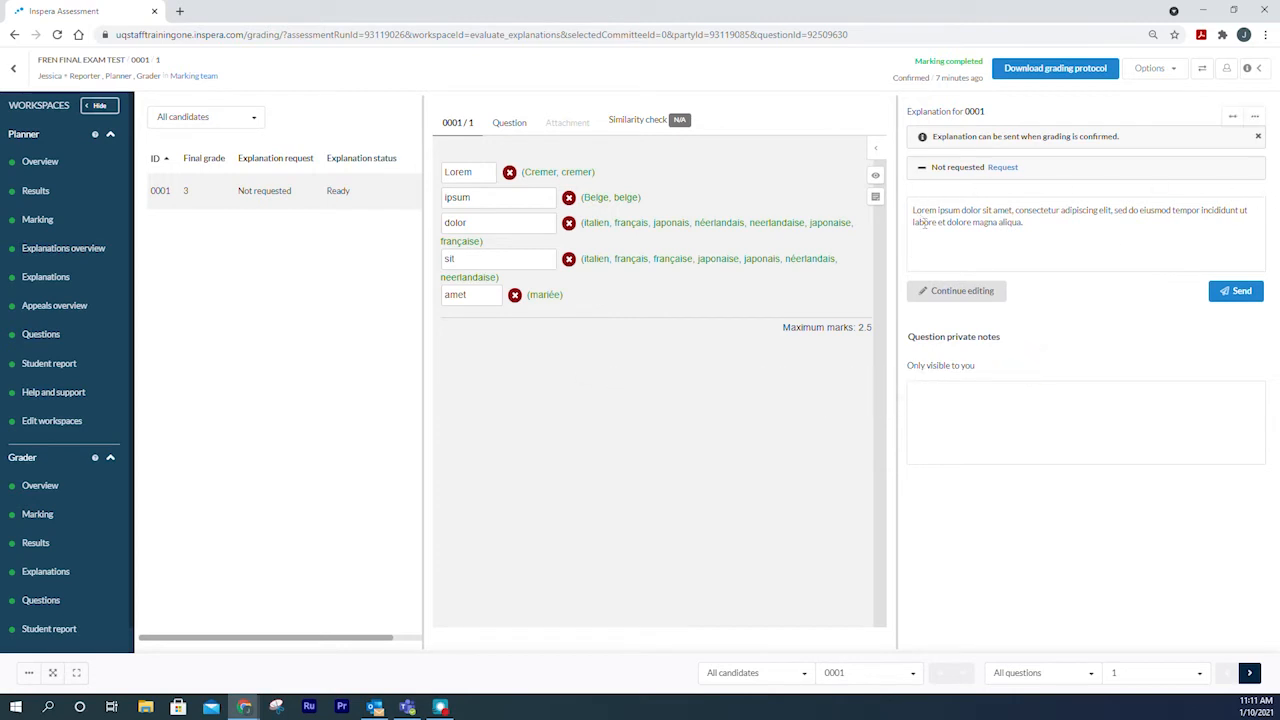
mouse_move(910, 219)
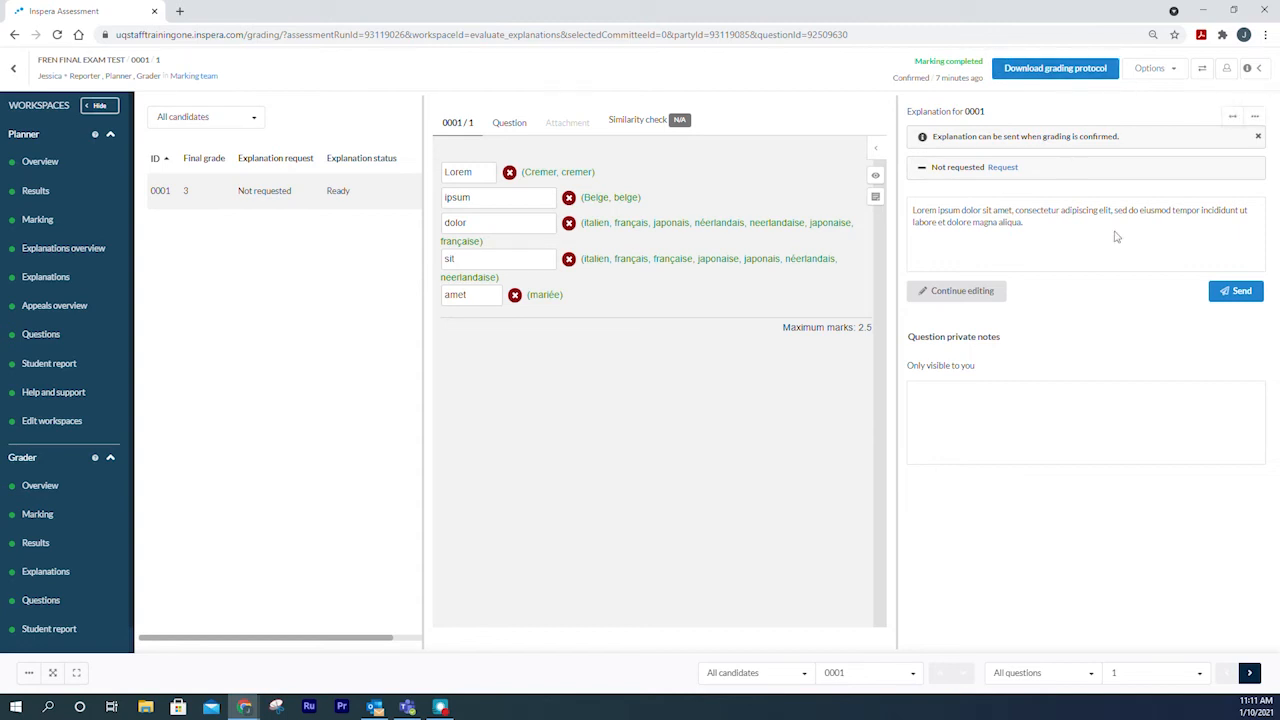
mouse_move(1199, 318)
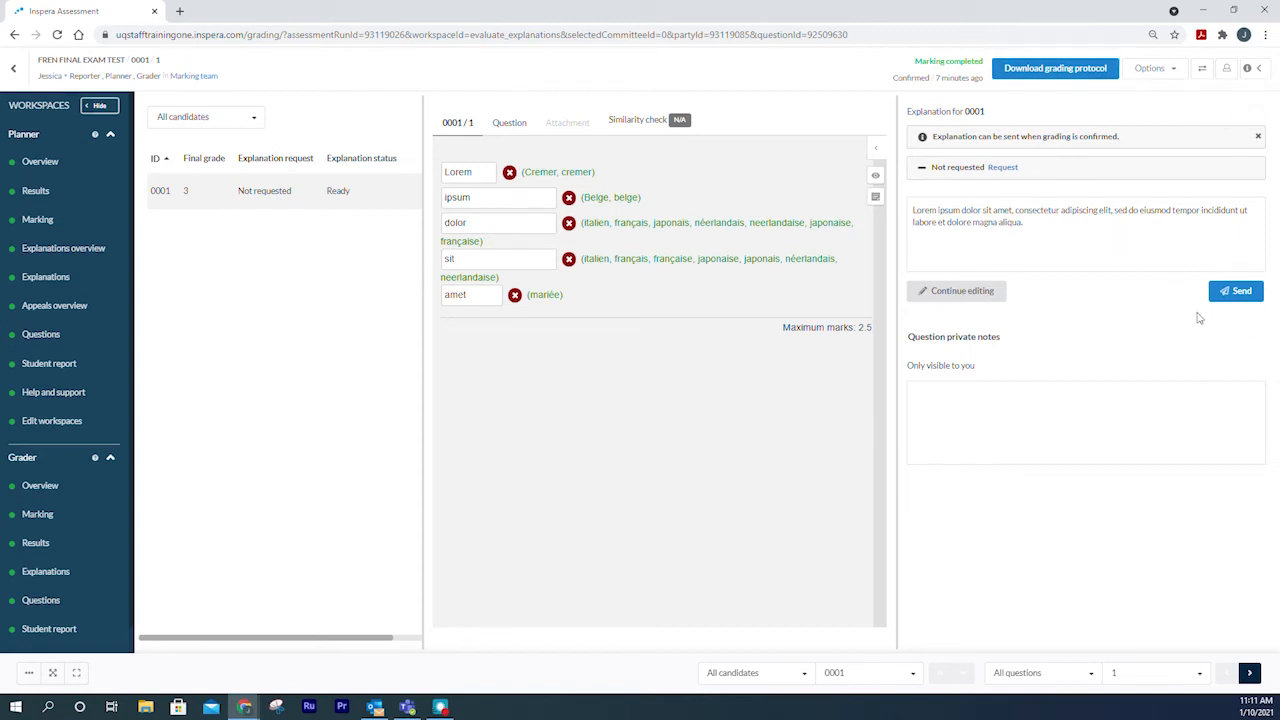
- Reopen the explanation for editing, then mark it ready again
click(961, 290)
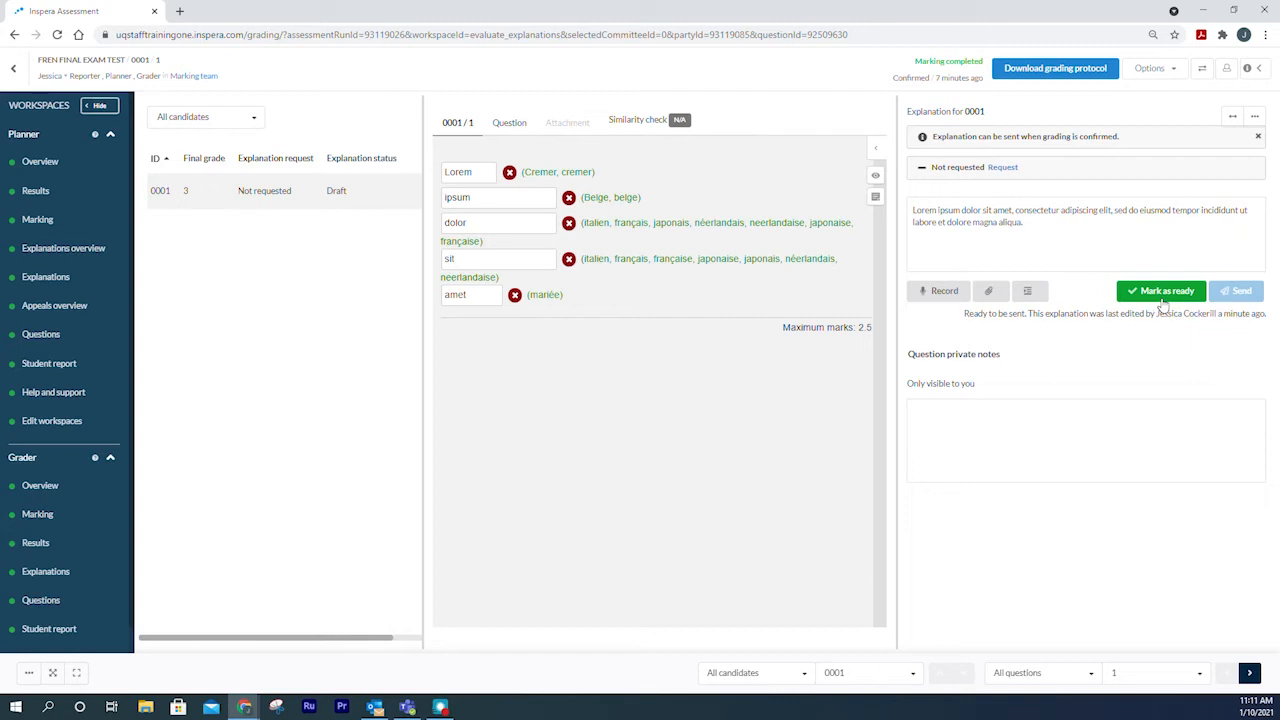
click(1161, 291)
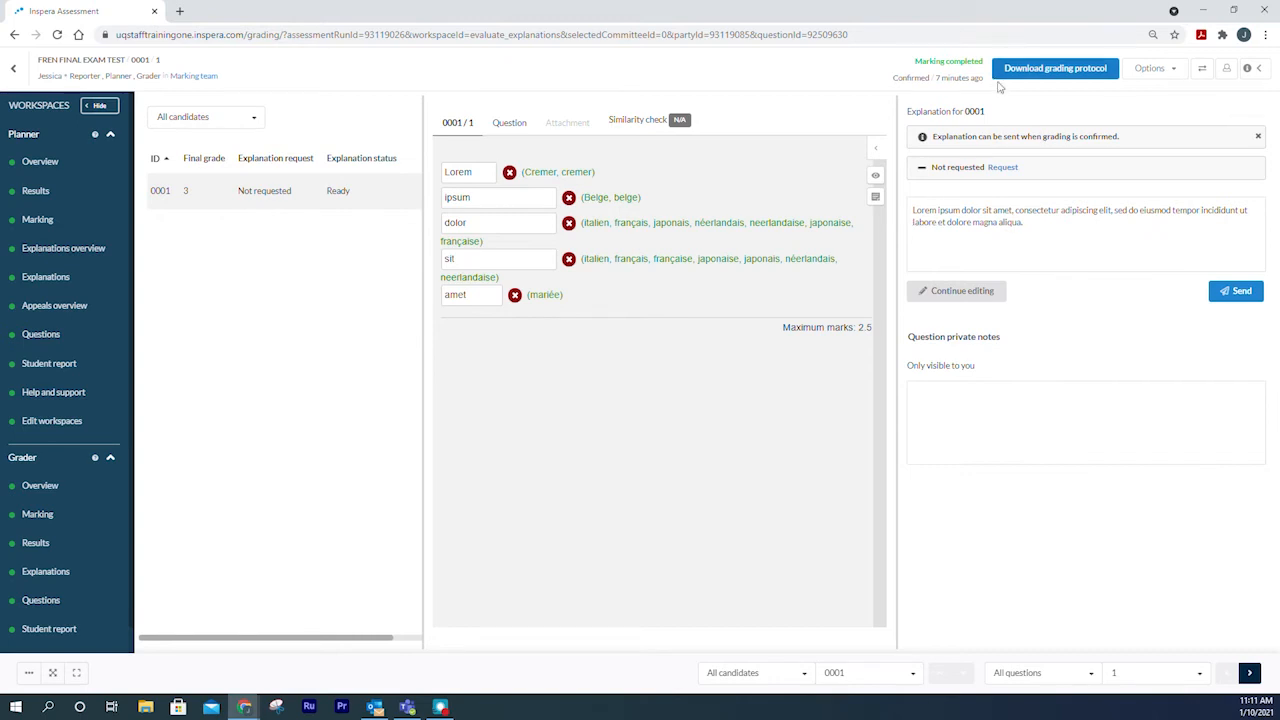
mouse_move(1054, 68)
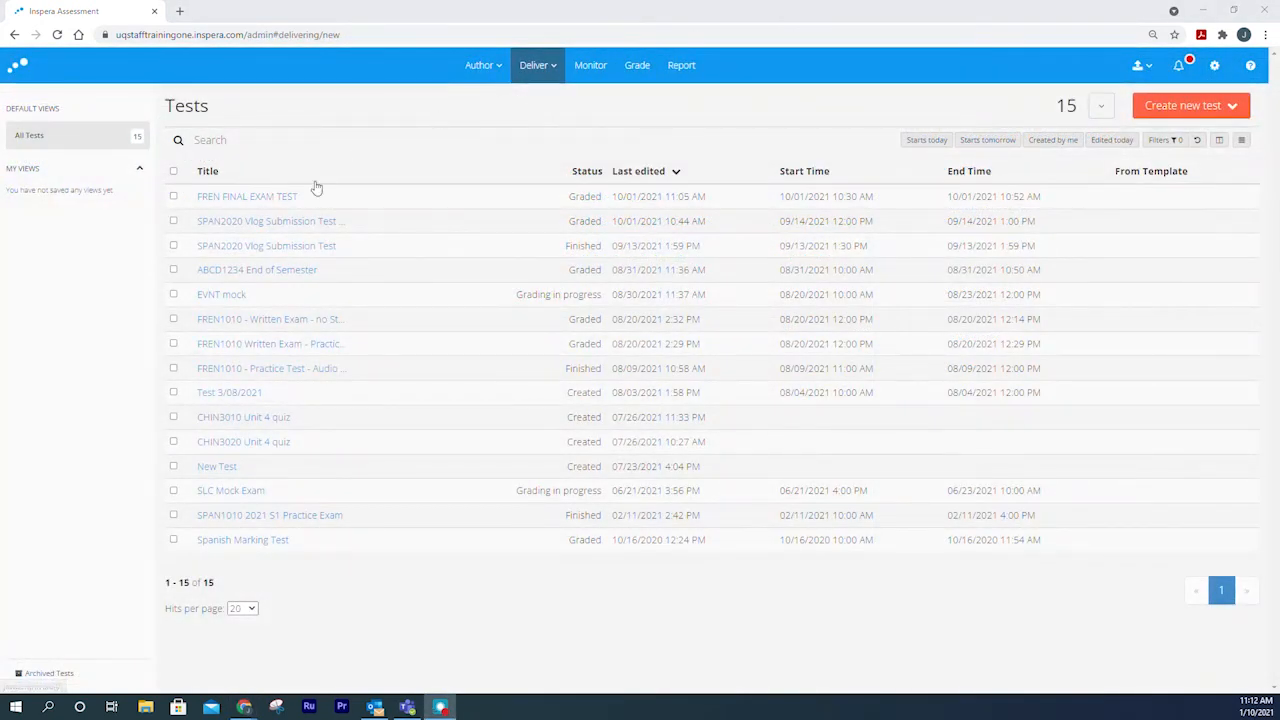
click(247, 196)
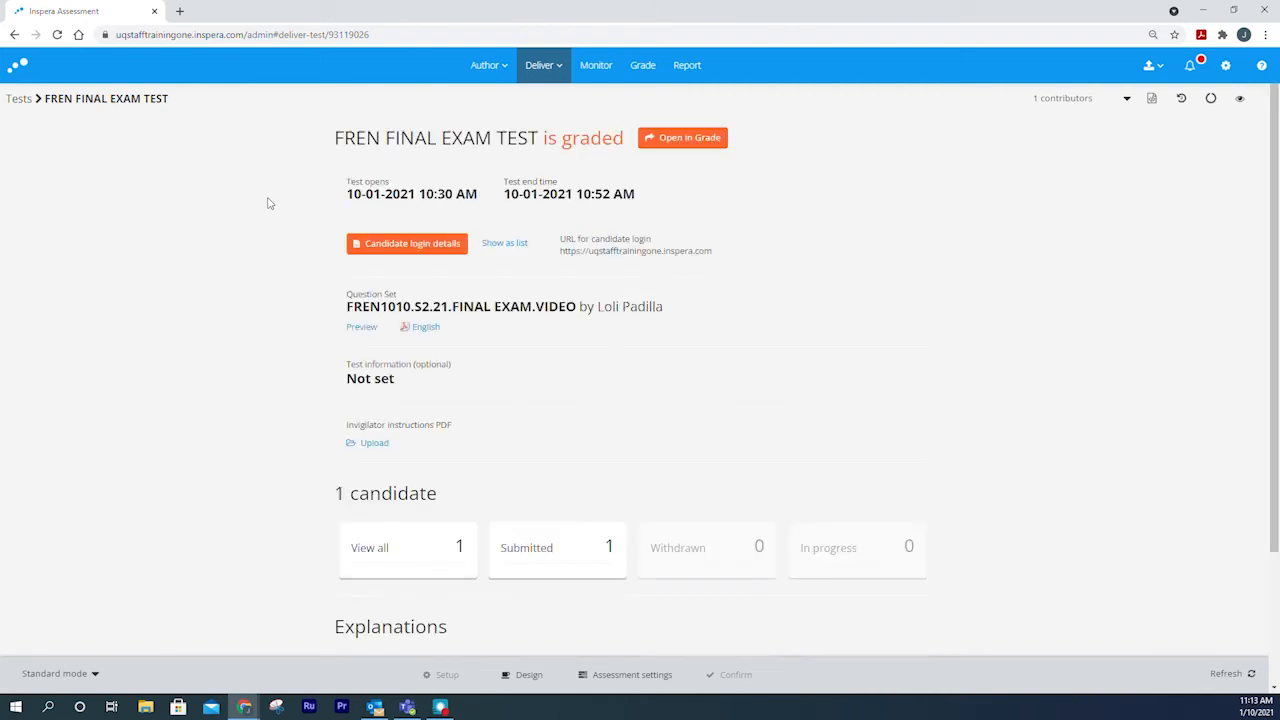
scroll(down, 3)
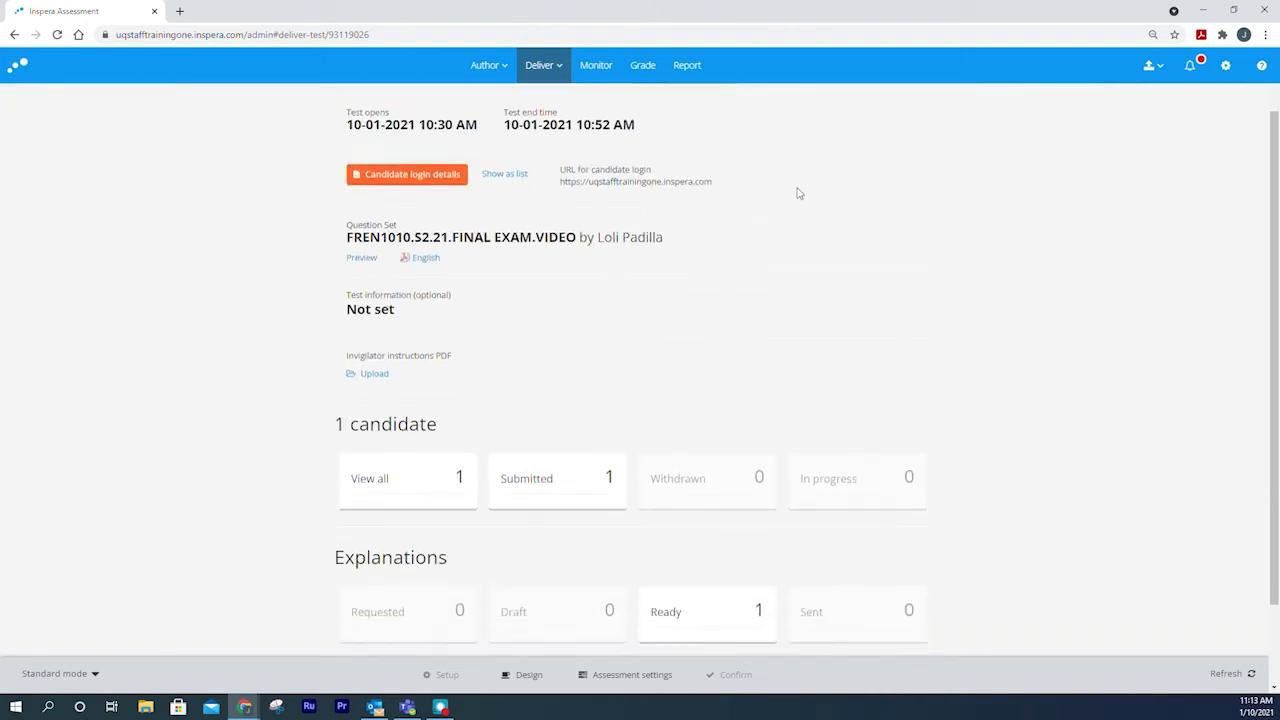
scroll(down, 3)
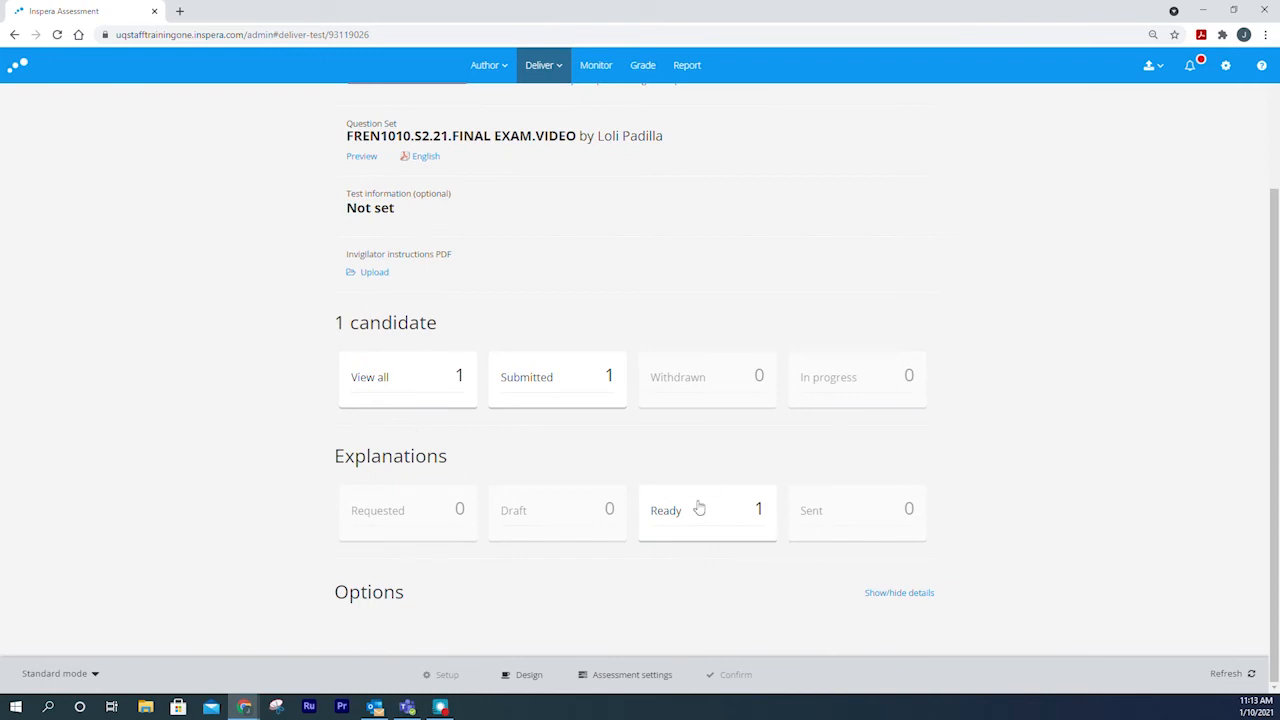
mouse_move(765, 543)
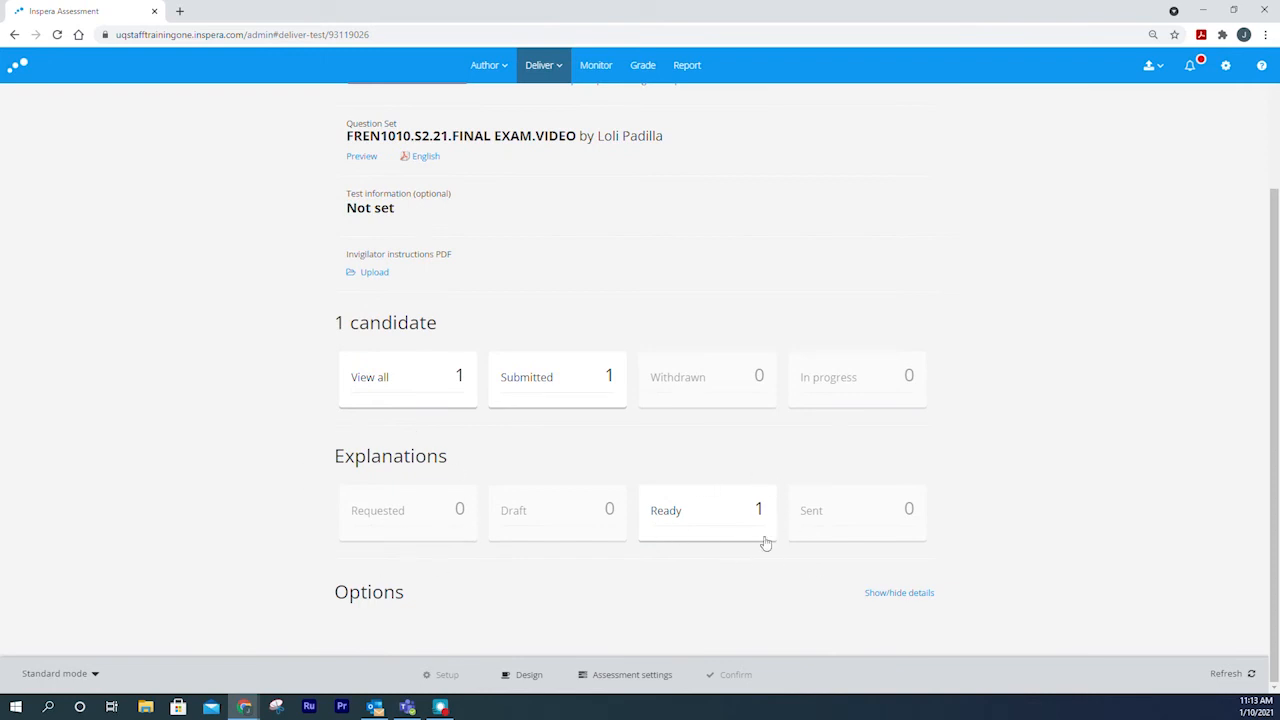
mouse_move(650, 470)
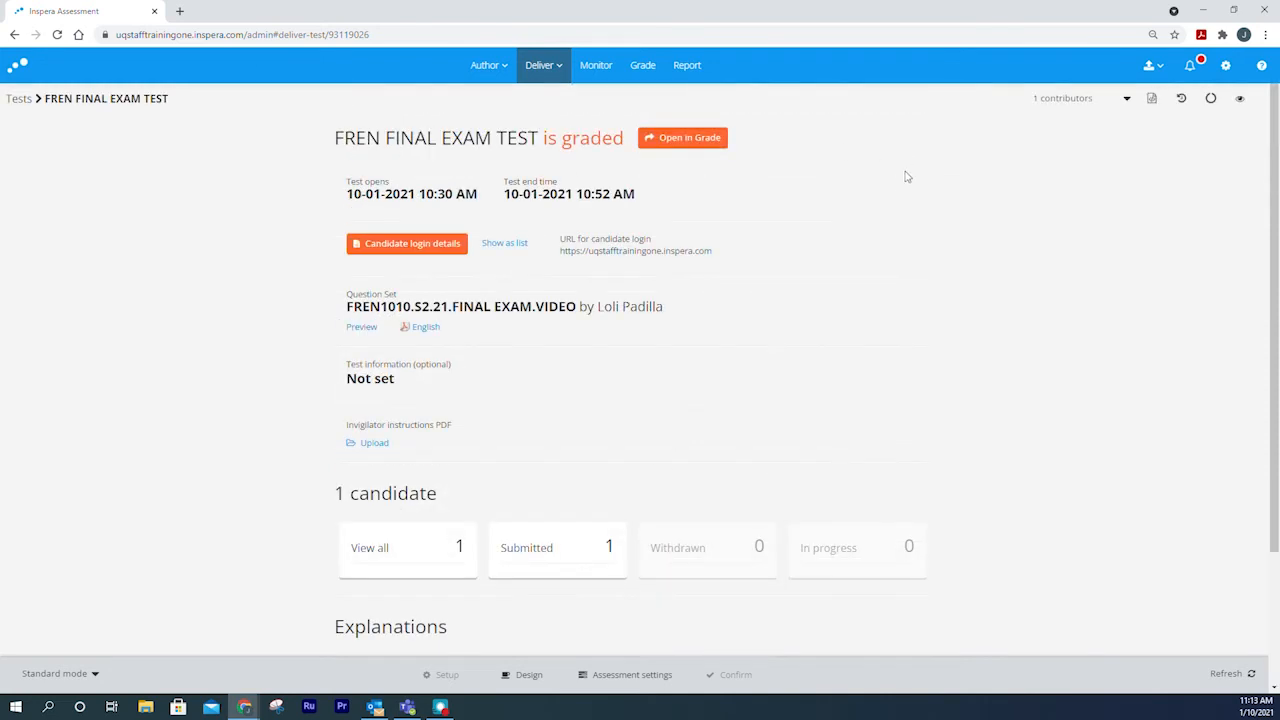
scroll(down, 3)
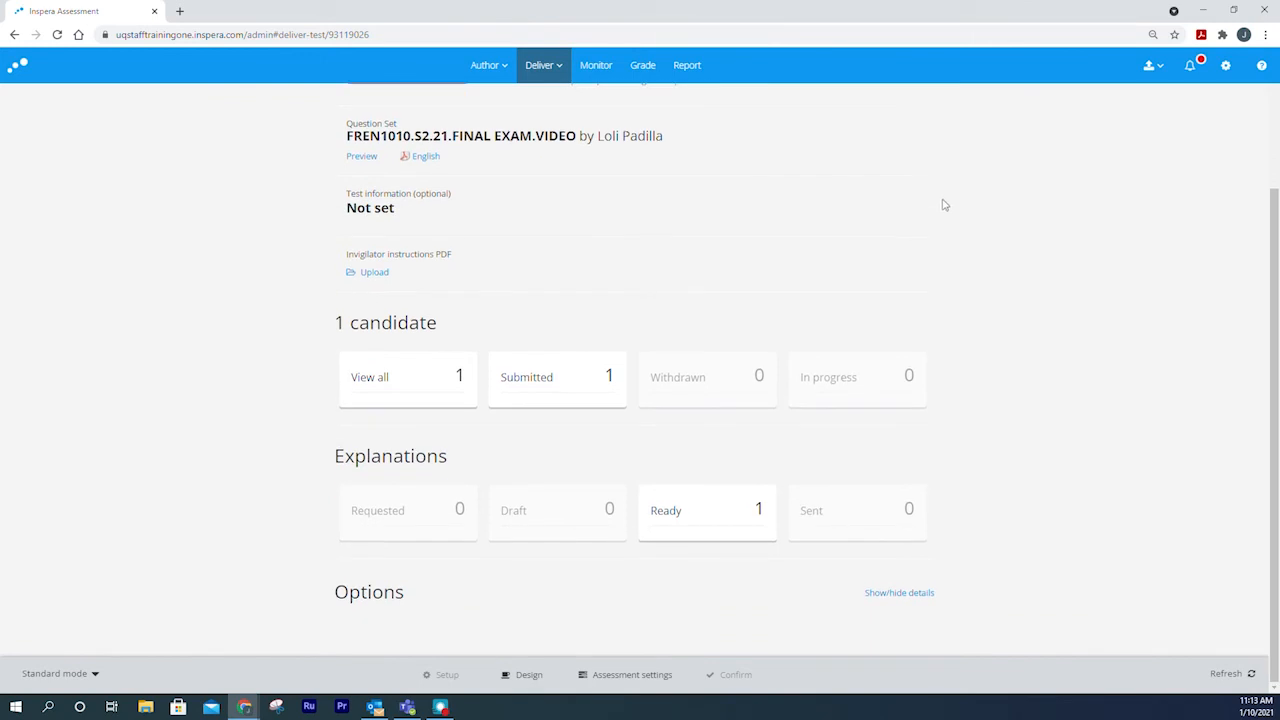
mouse_move(816, 569)
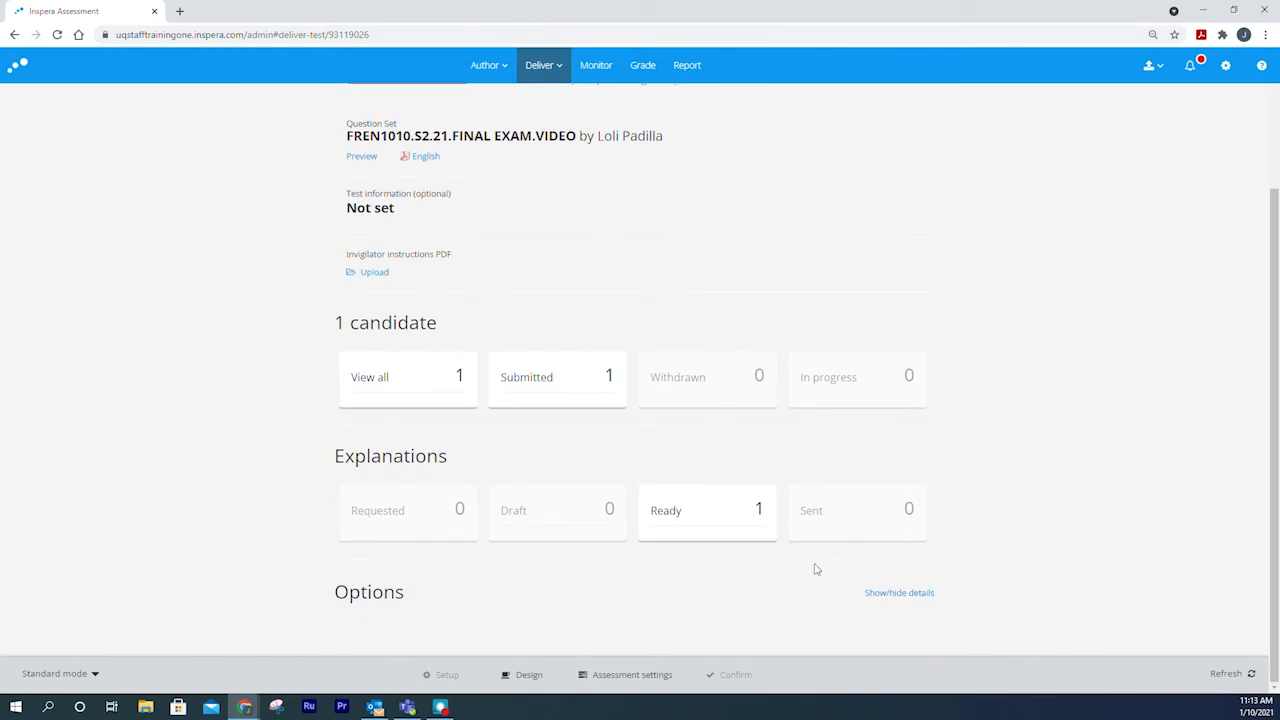
mouse_move(744, 560)
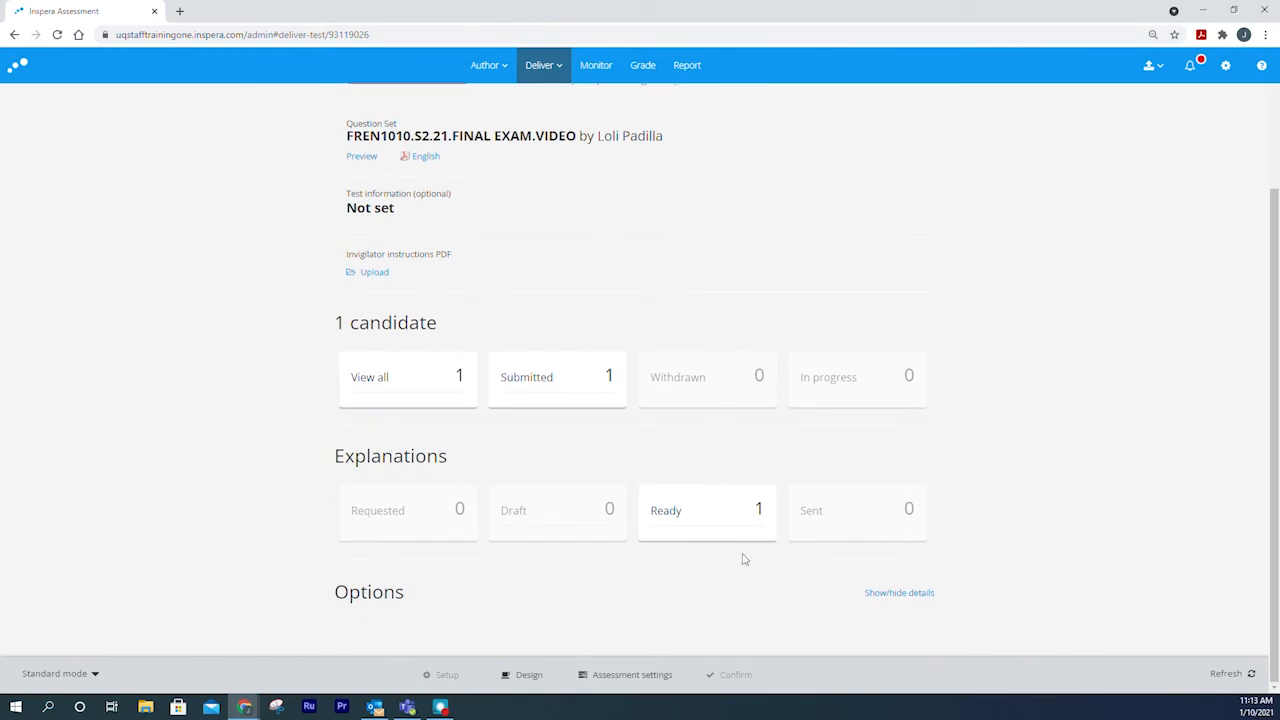
mouse_move(785, 542)
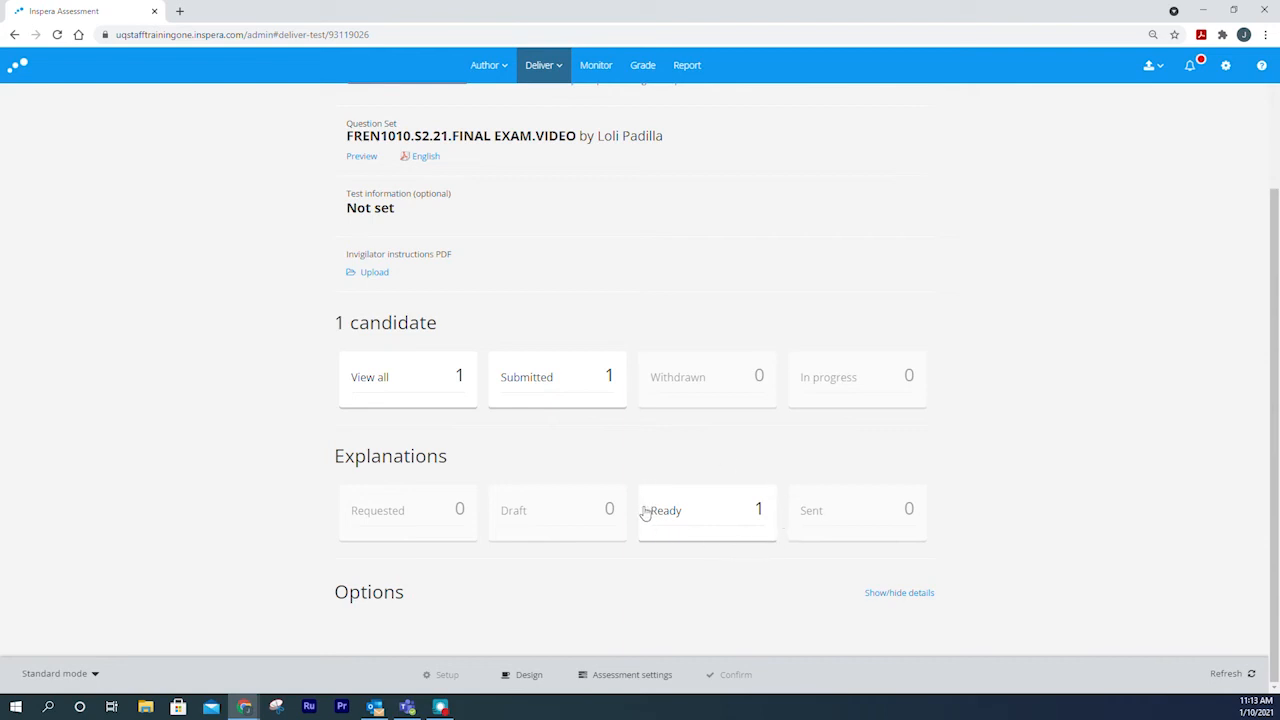
mouse_move(687, 599)
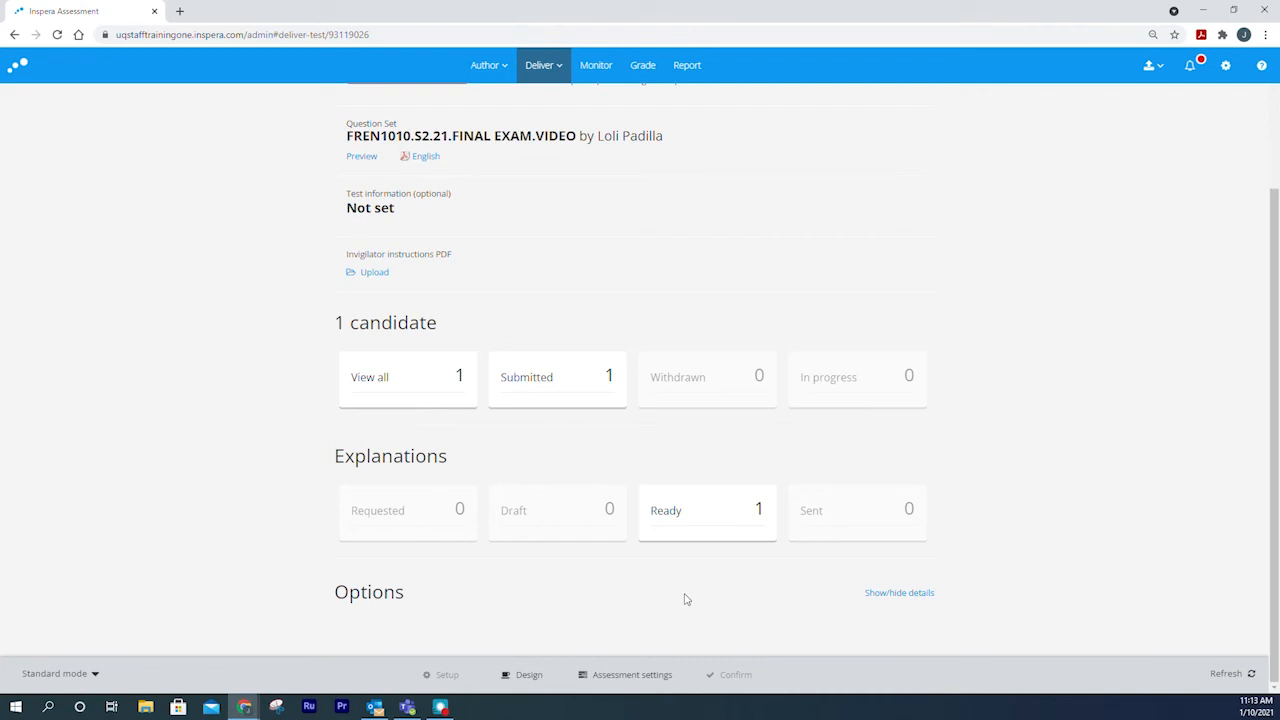
mouse_move(592, 568)
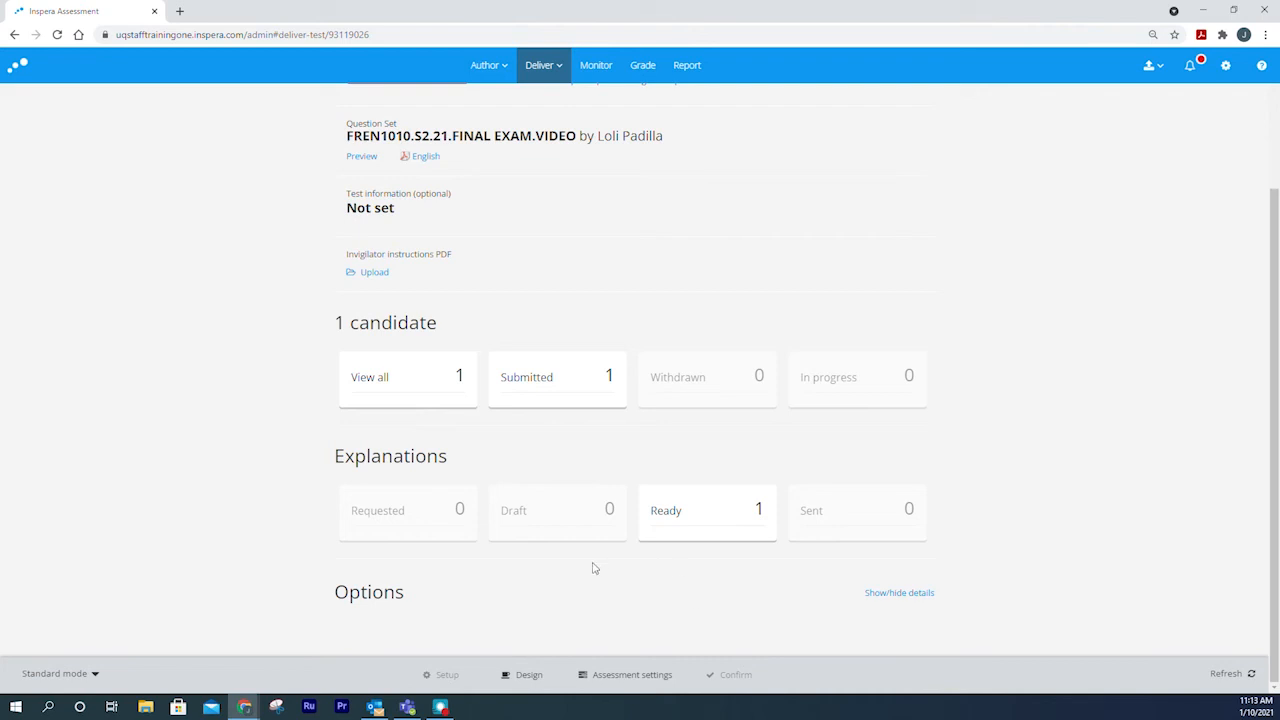
mouse_move(560, 482)
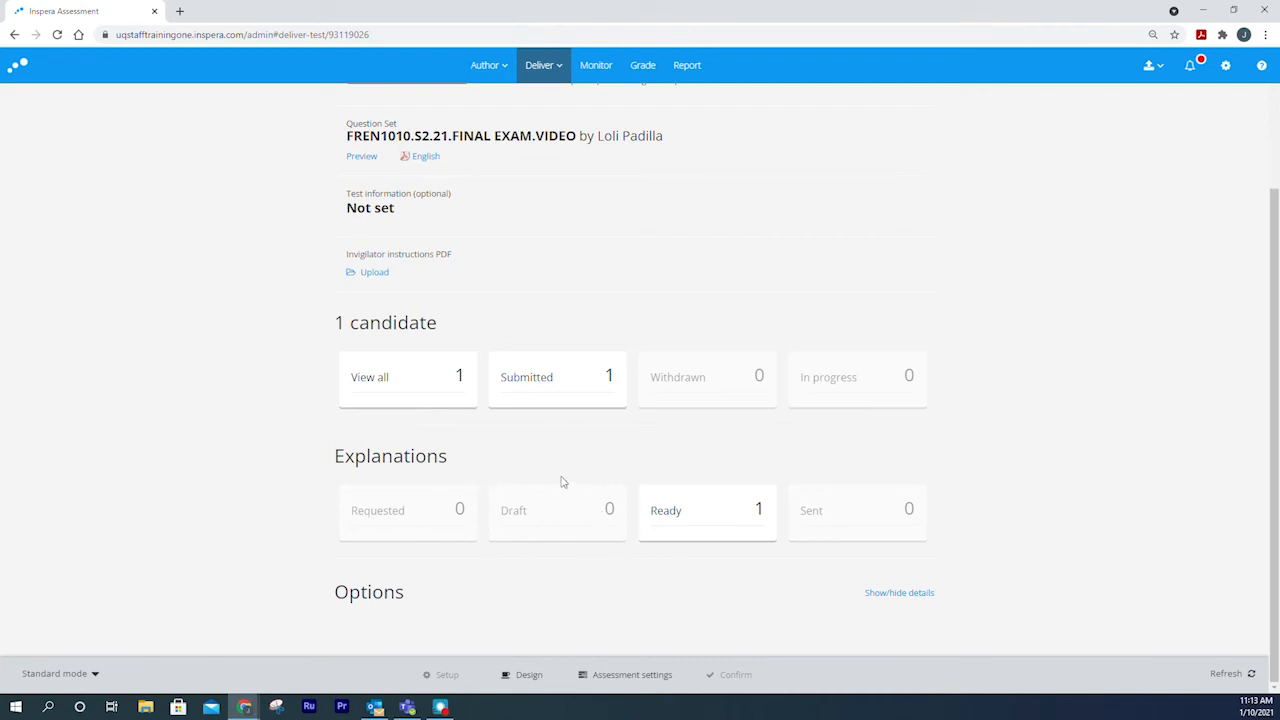
mouse_move(491, 493)
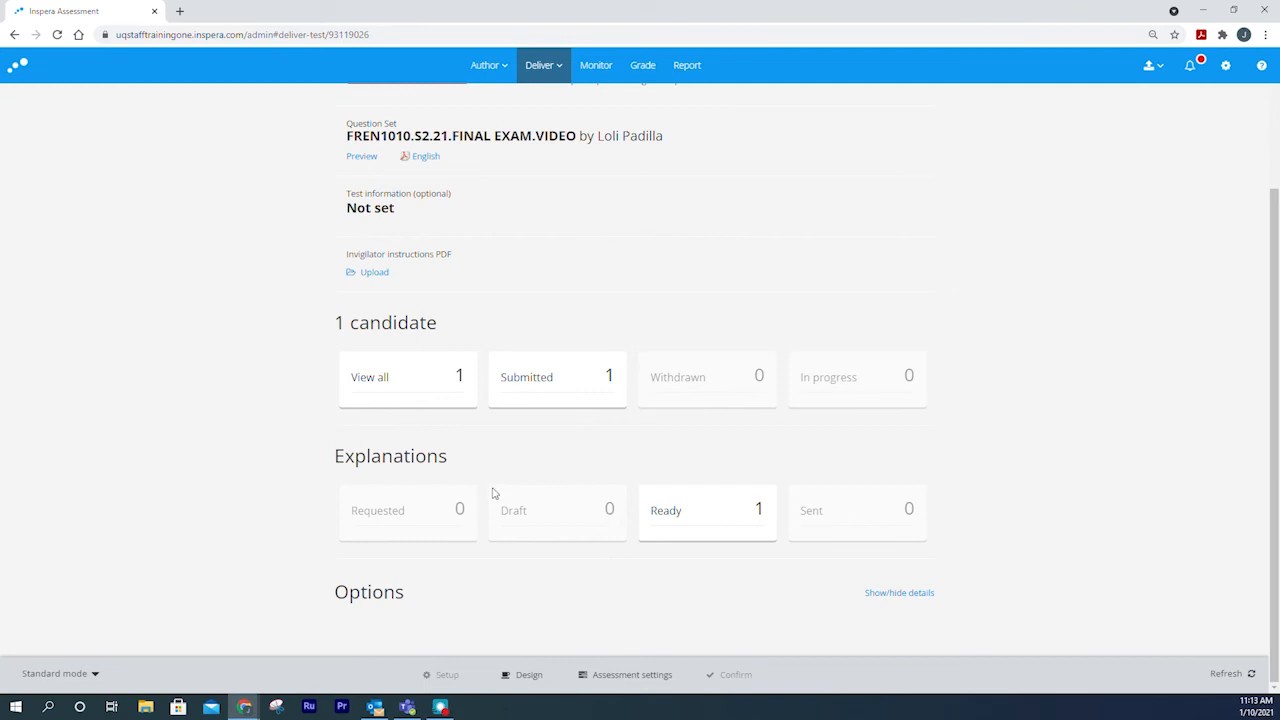
mouse_move(517, 505)
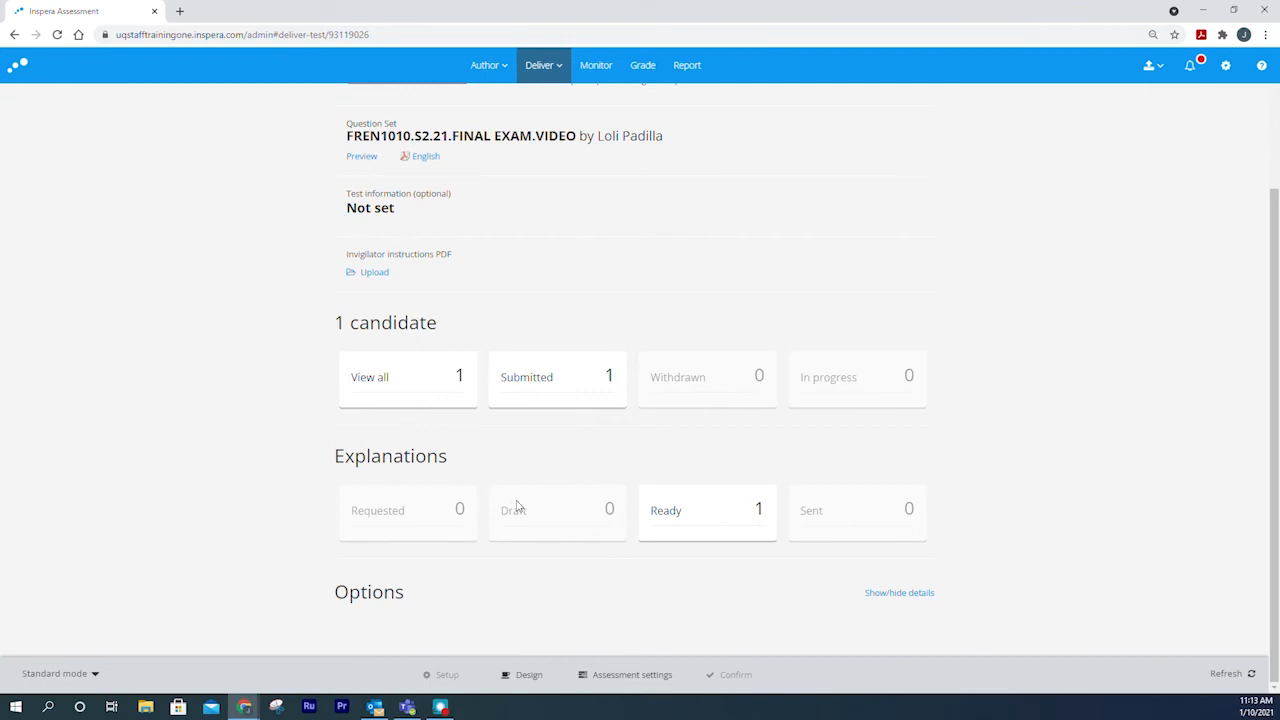
mouse_move(855, 497)
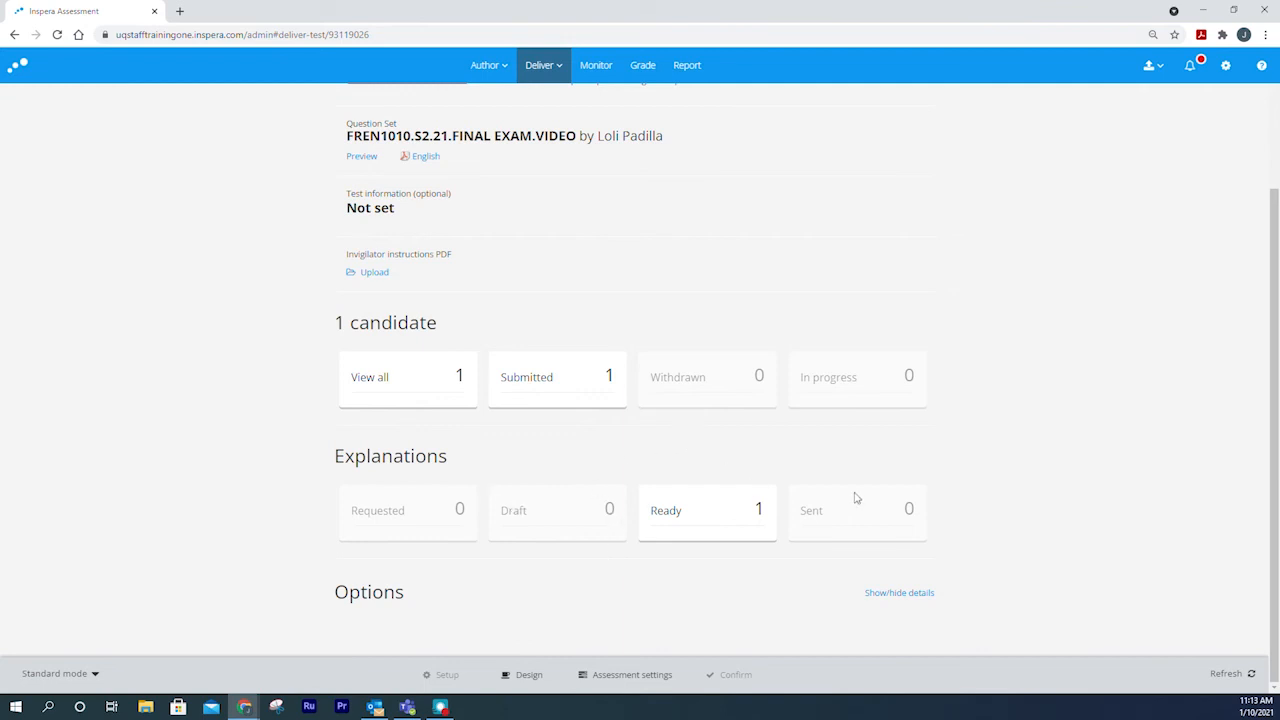
mouse_move(727, 523)
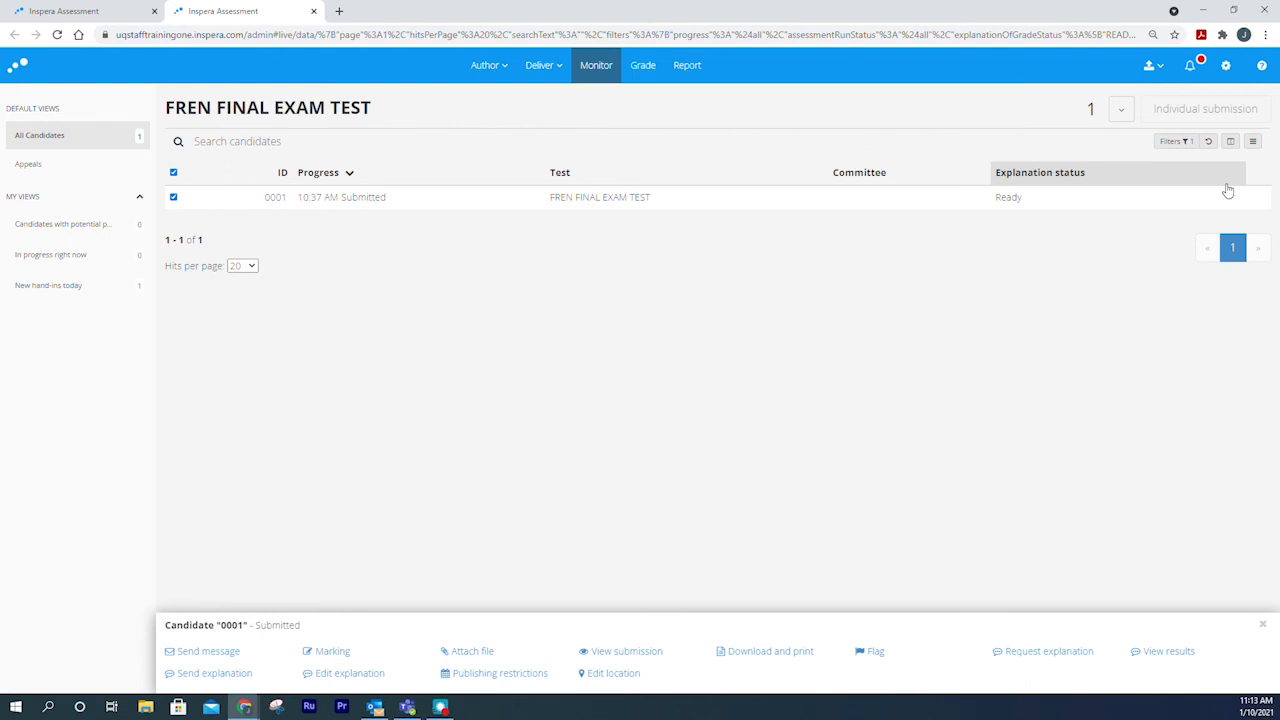
mouse_move(520, 320)
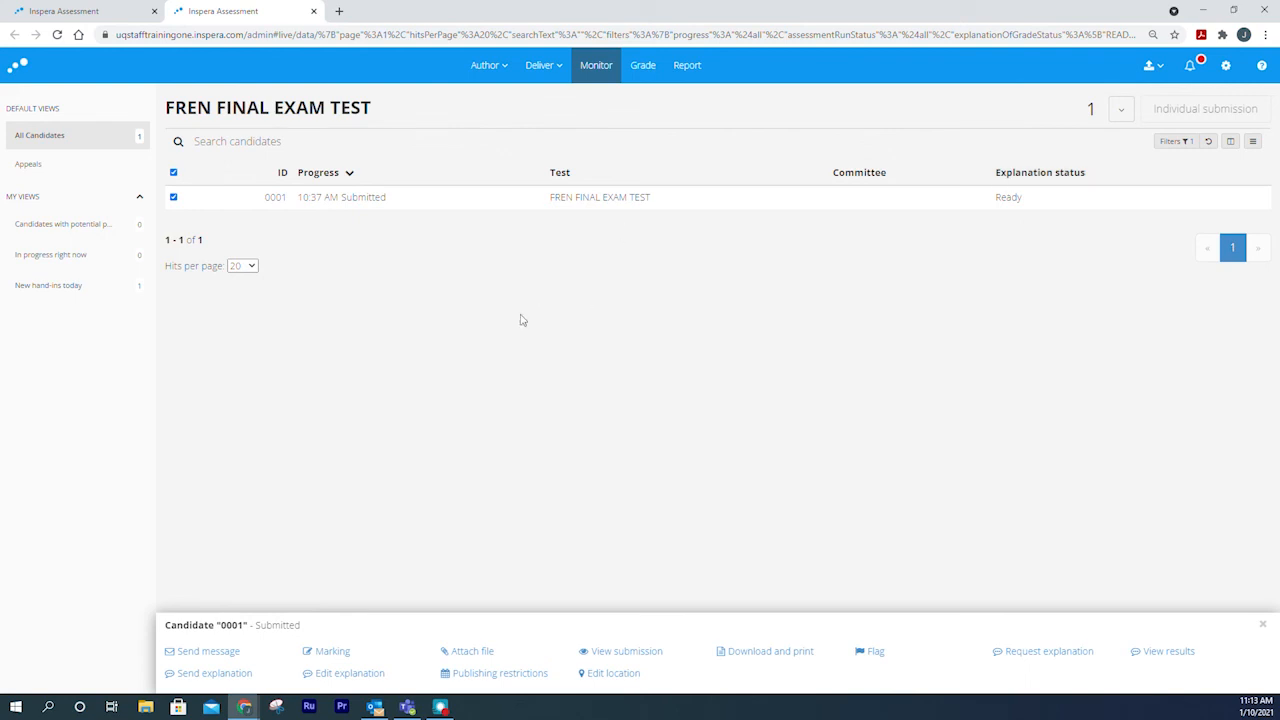
mouse_move(1103, 671)
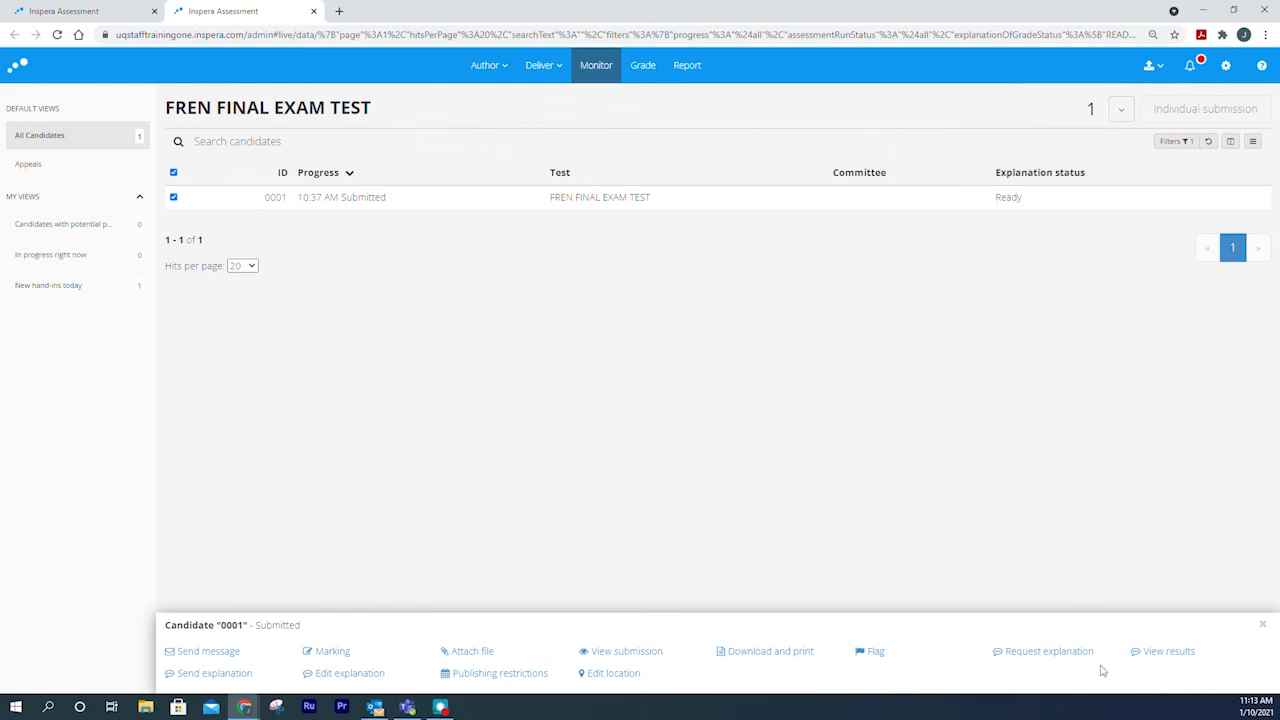
mouse_move(214, 672)
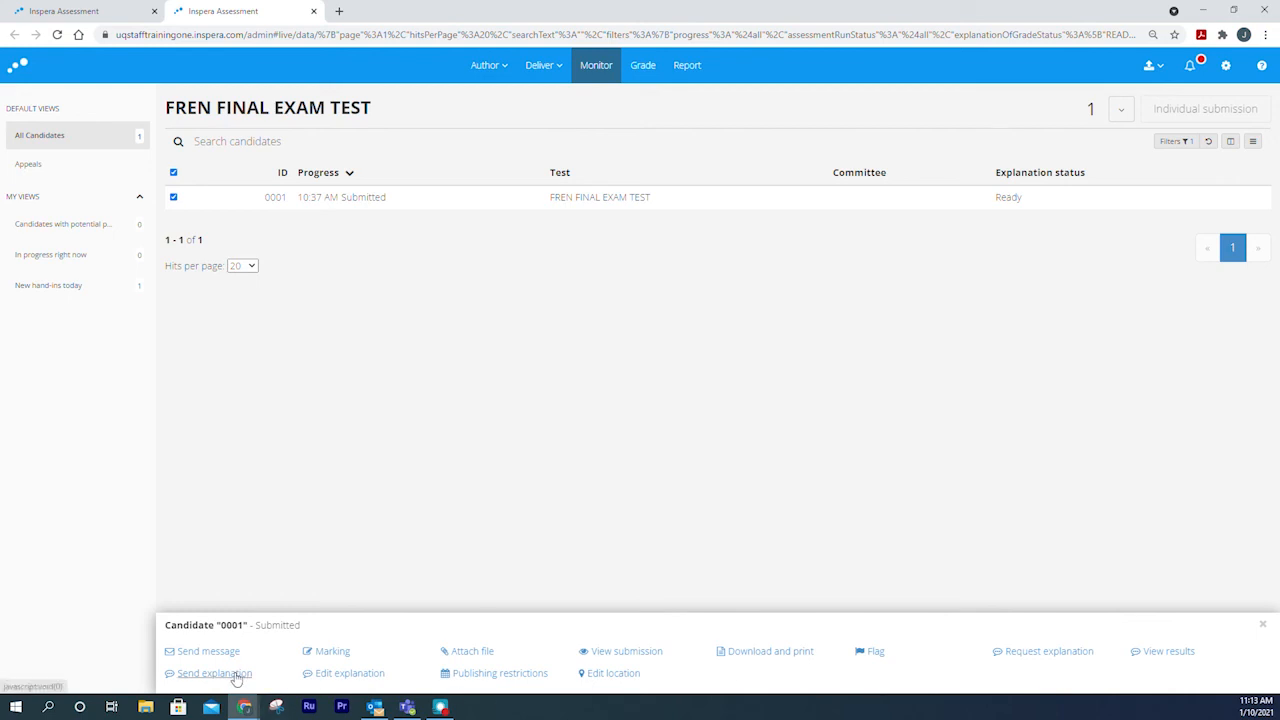